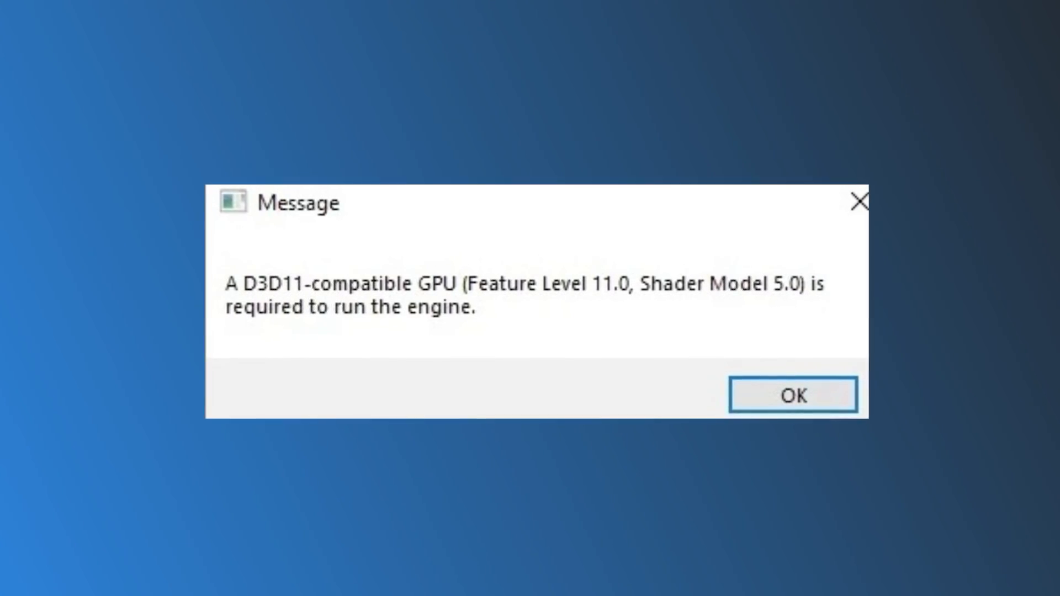
Step: Install all pending Windows updates, including the 2023-09 cumulative update preview
{"action": "left_click", "coordinate": [793, 394]}
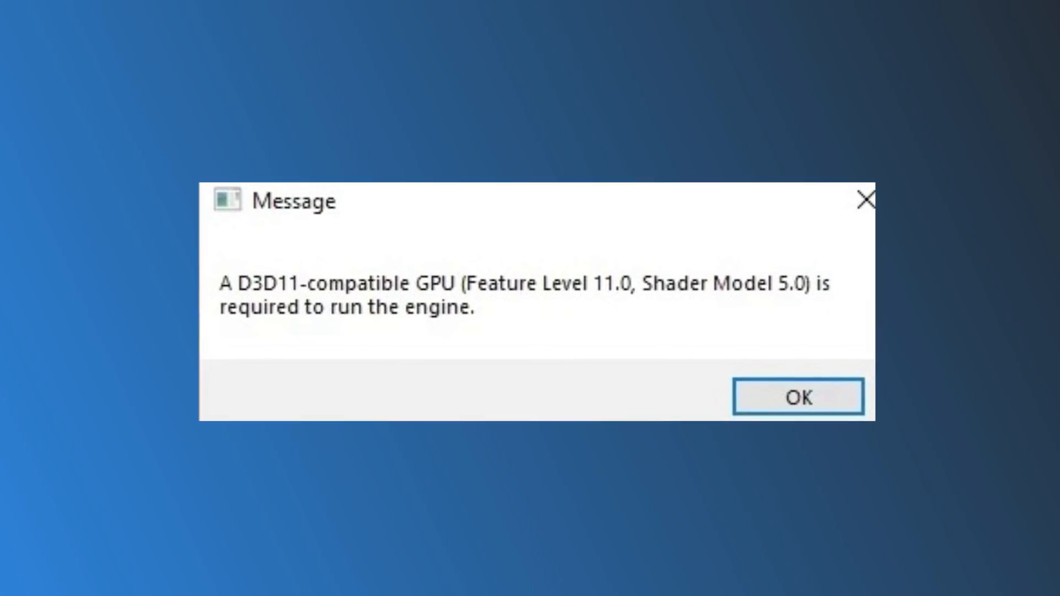
{"action": "left_click", "coordinate": [799, 398]}
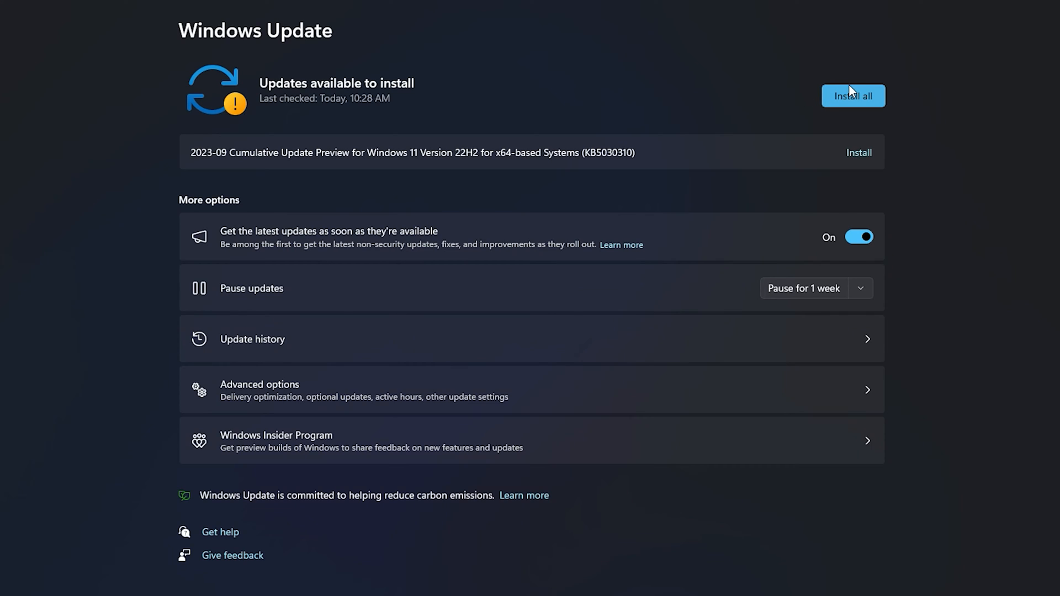
{"action": "mouse_move", "coordinate": [878, 95]}
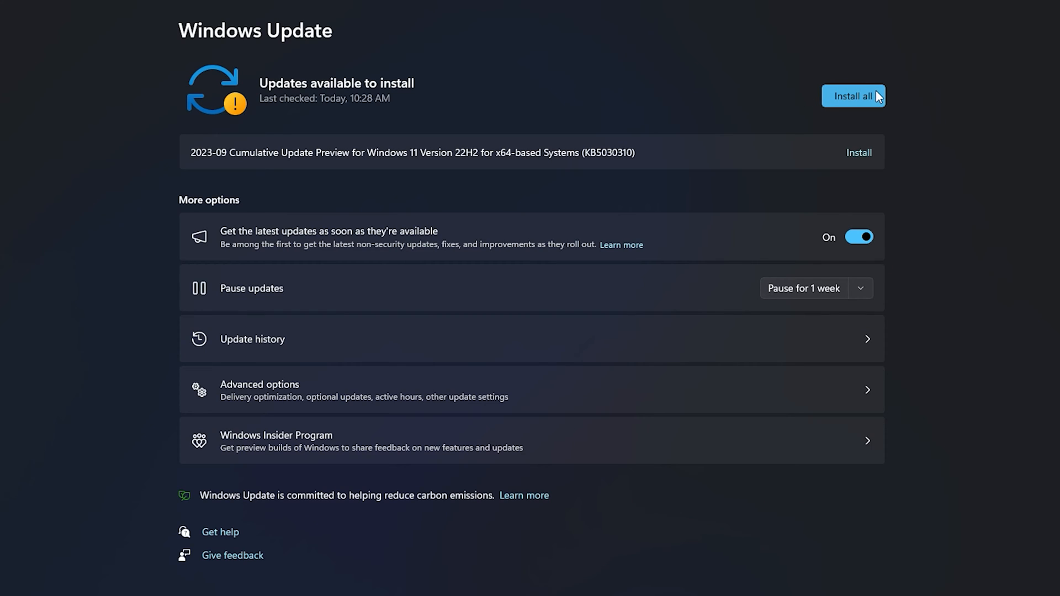
{"action": "left_click", "coordinate": [853, 96]}
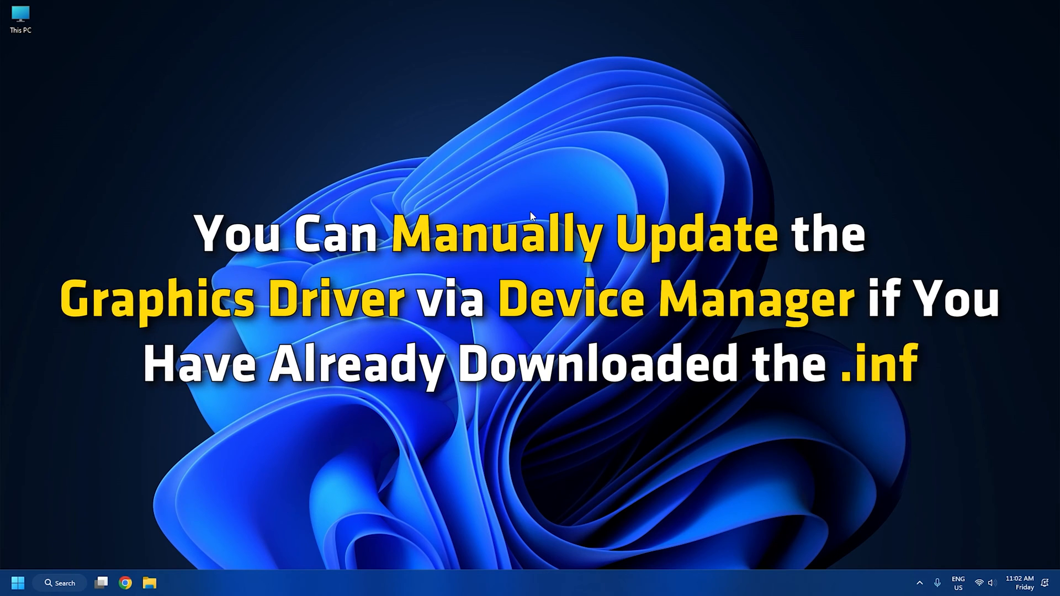
Step: Launch Device Manager by running devmgmt.msc from the Run prompt
{"action": "key", "text": "Win+r"}
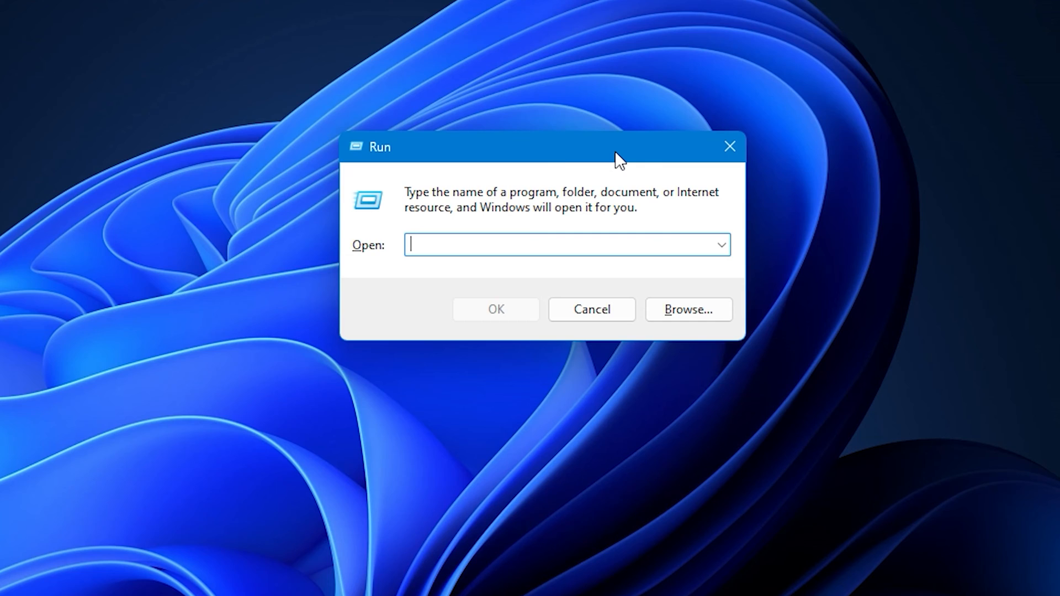
{"action": "type", "text": "devmgmt.msc"}
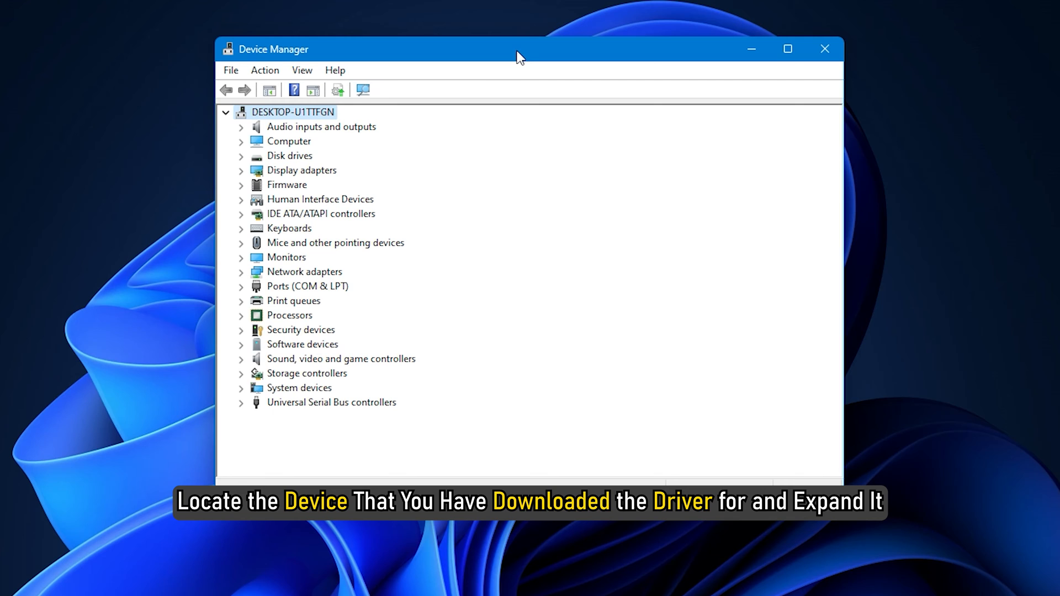
Step: Start the Update driver wizard for the NVIDIA GeForce RTX 3070 under Display adapters
{"action": "left_click", "coordinate": [241, 170]}
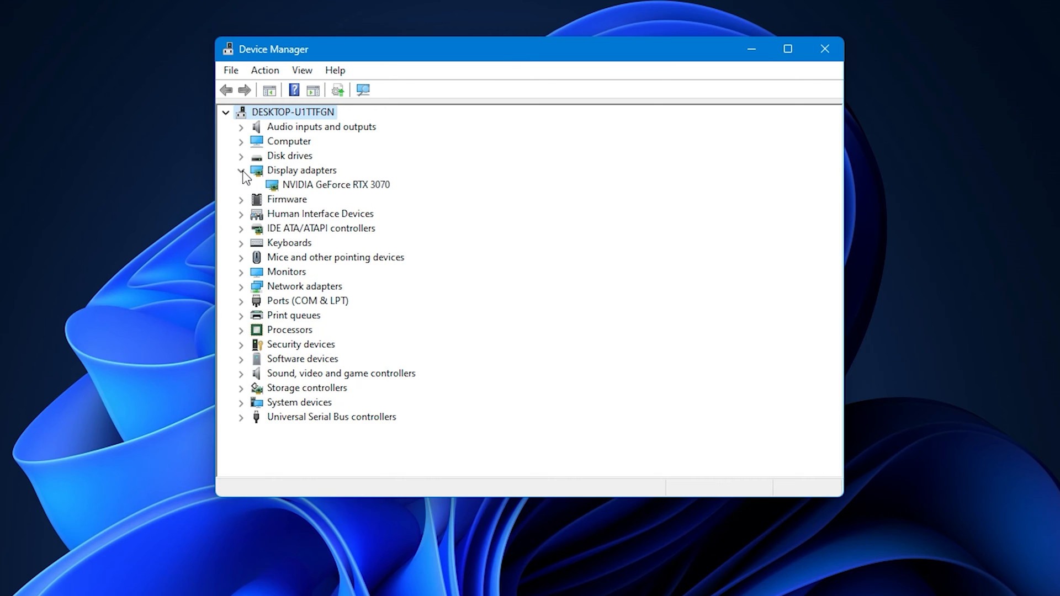
{"action": "right_click", "coordinate": [336, 184]}
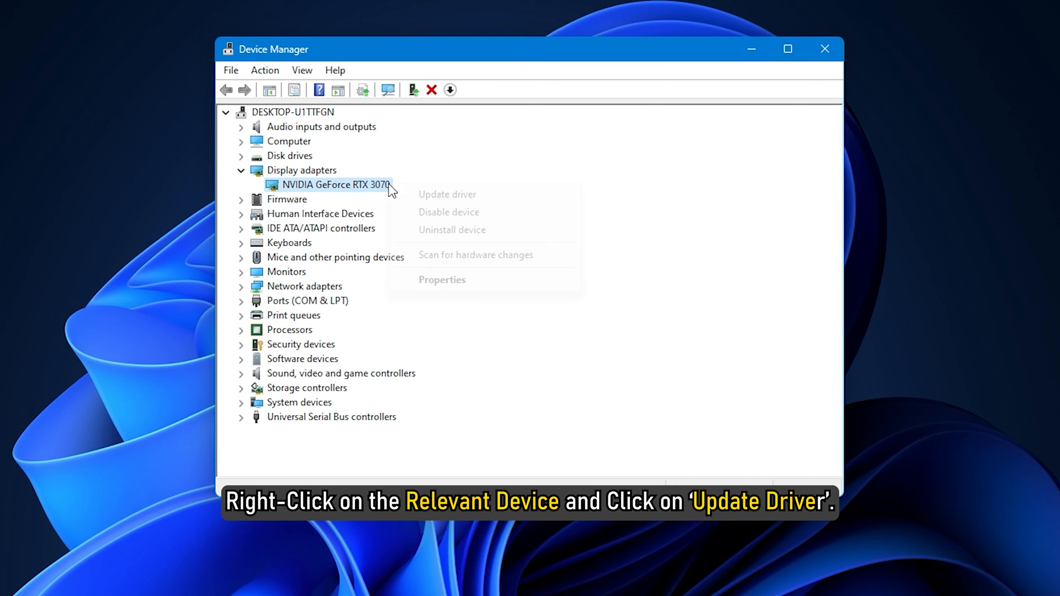
{"action": "left_click", "coordinate": [447, 194]}
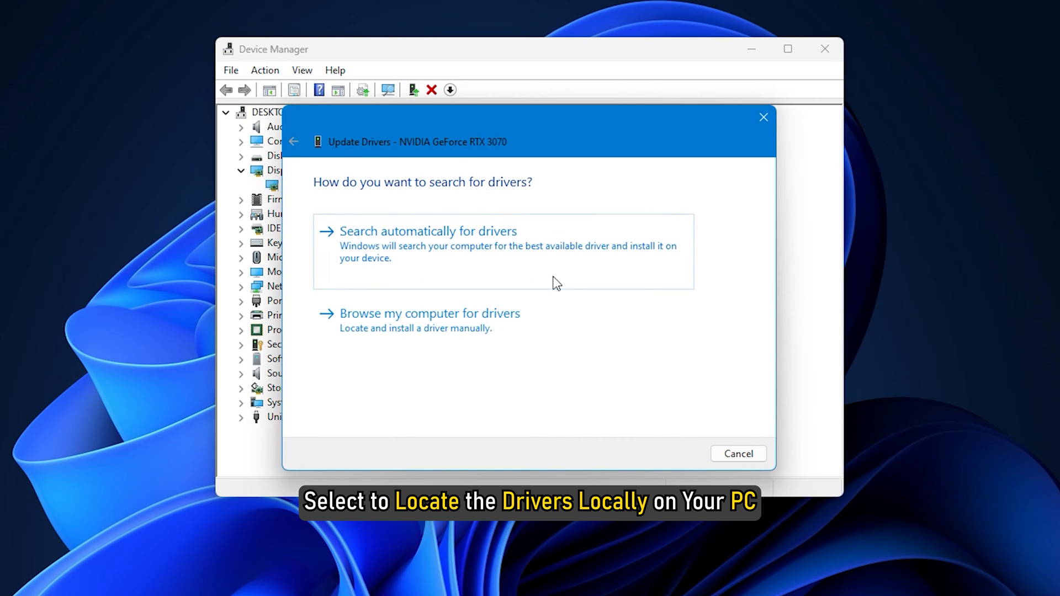
Step: Install the RTX 3070 driver from the locally downloaded driver folder
{"action": "left_click", "coordinate": [430, 314]}
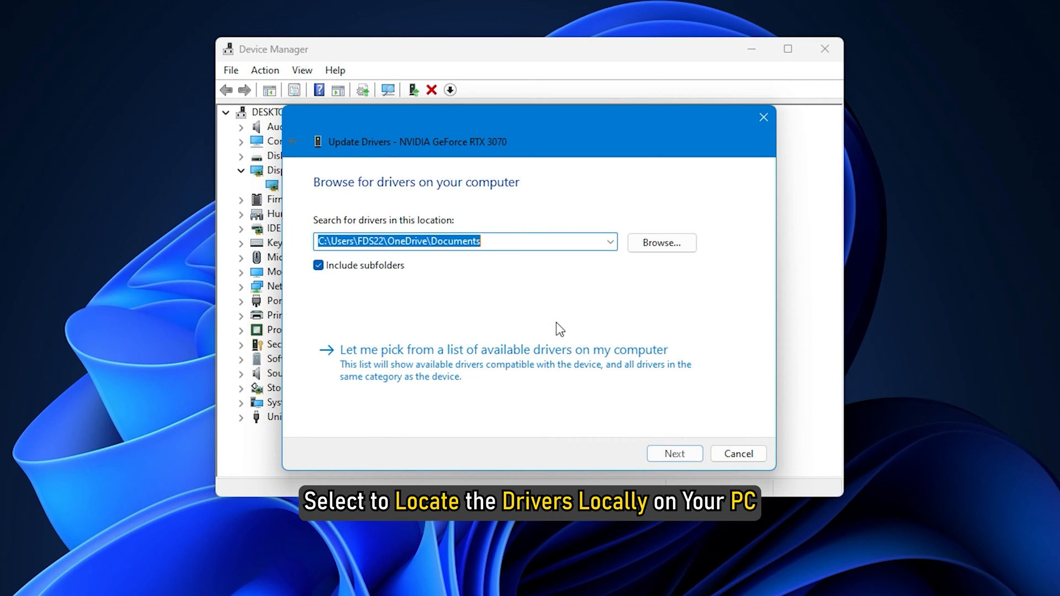
{"action": "left_click", "coordinate": [660, 243]}
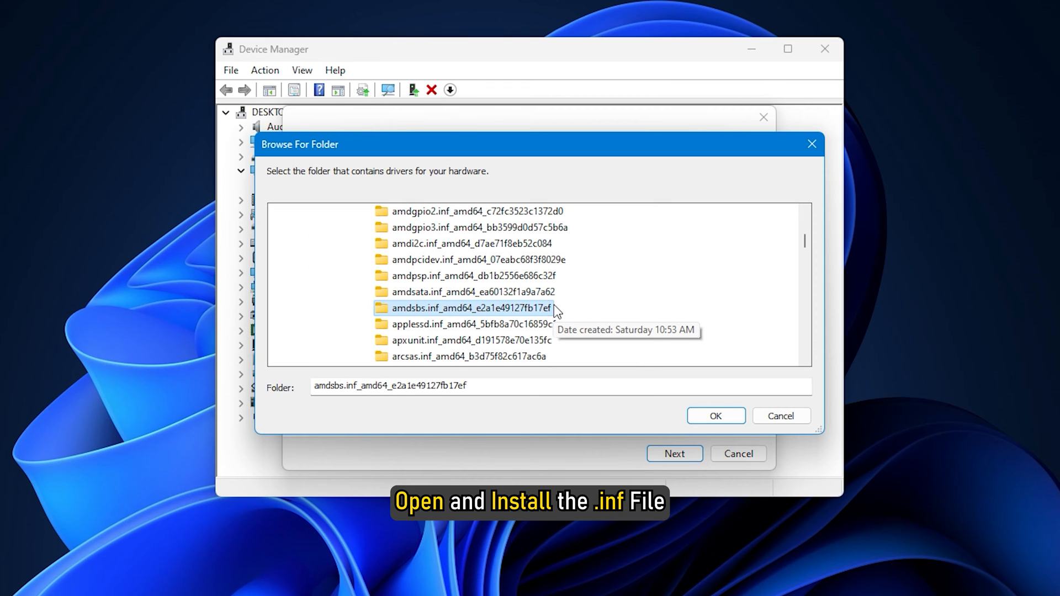
{"action": "left_click", "coordinate": [715, 416]}
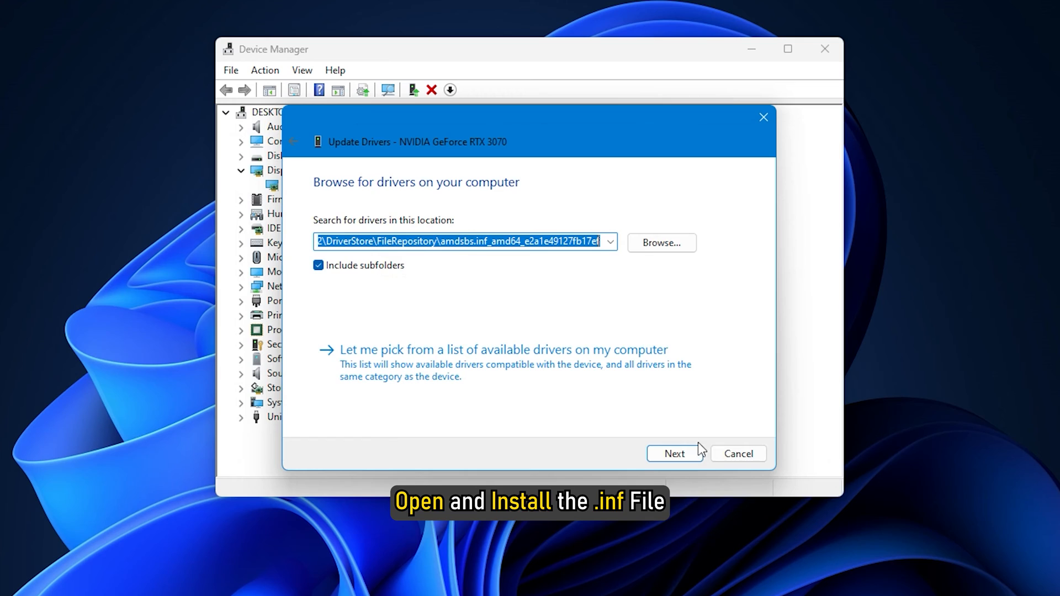
{"action": "left_click", "coordinate": [293, 141]}
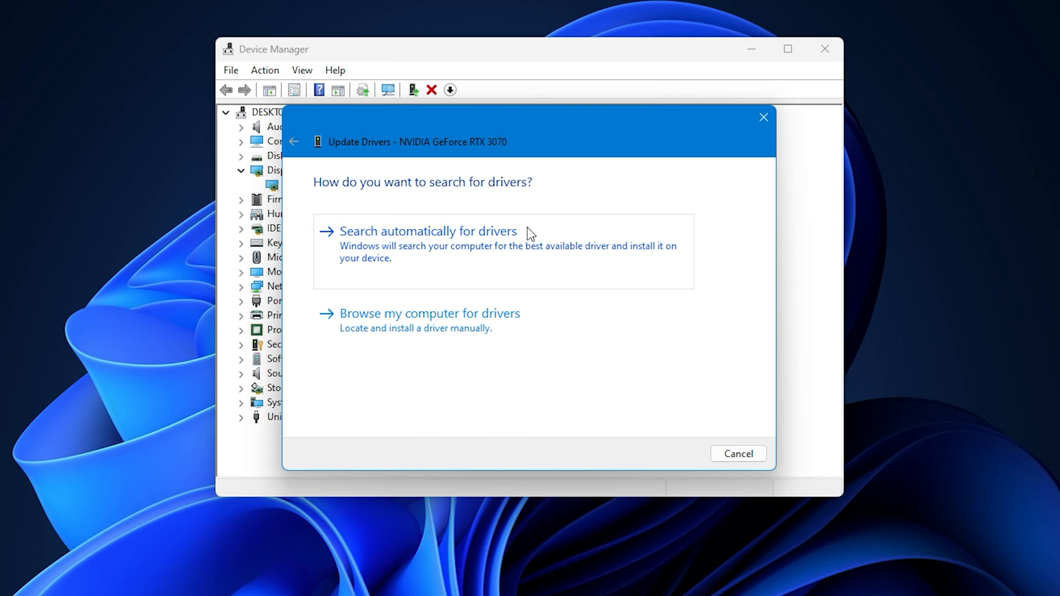
{"action": "left_click", "coordinate": [428, 231]}
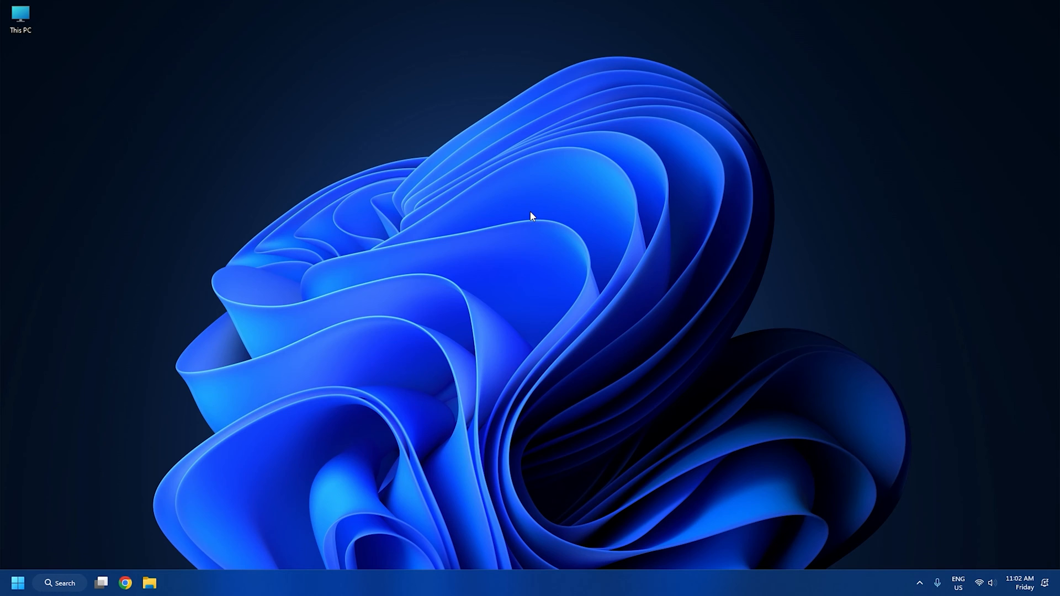
Step: Run dxdiag to open the DirectX Diagnostic Tool
{"action": "key", "text": "Win+r"}
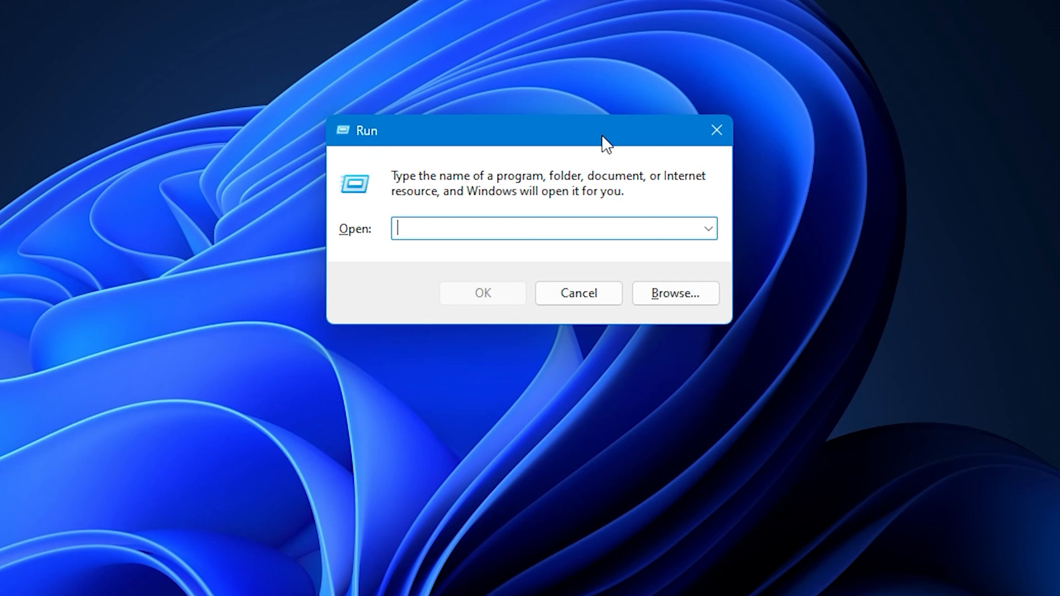
{"action": "type", "text": "dxdiag"}
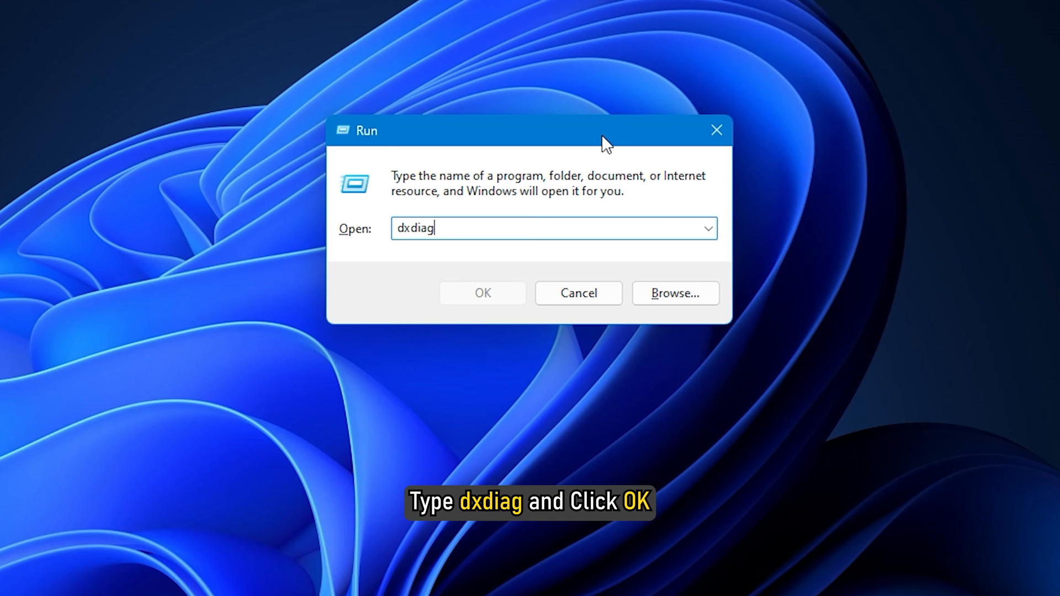
{"action": "left_click", "coordinate": [481, 293]}
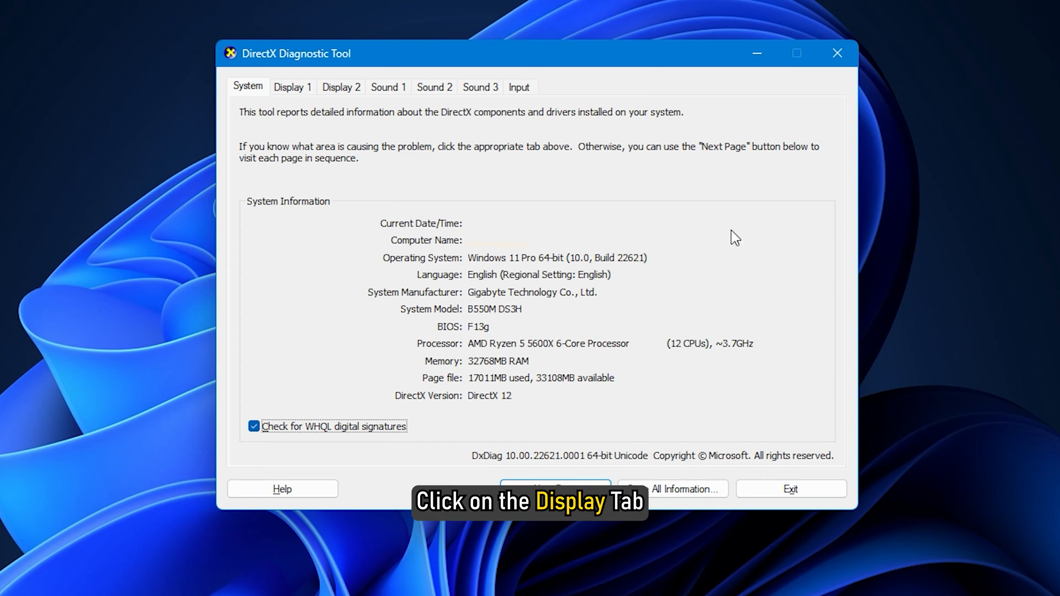
Step: Review the RTX 3070 details on the Display 1 tab, then exit the tool
{"action": "left_click", "coordinate": [288, 87]}
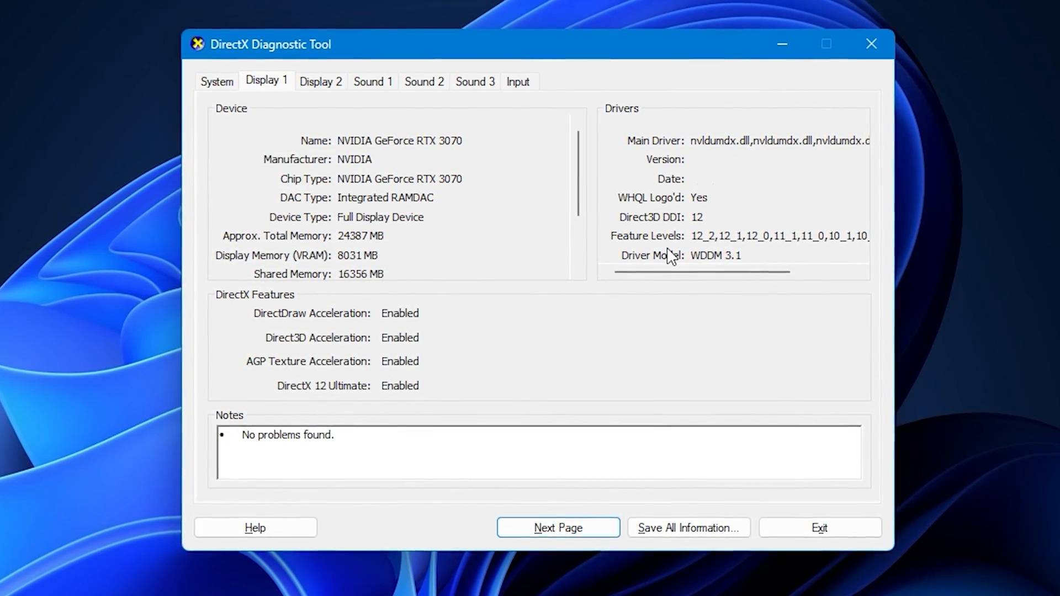
{"action": "left_click", "coordinate": [819, 527]}
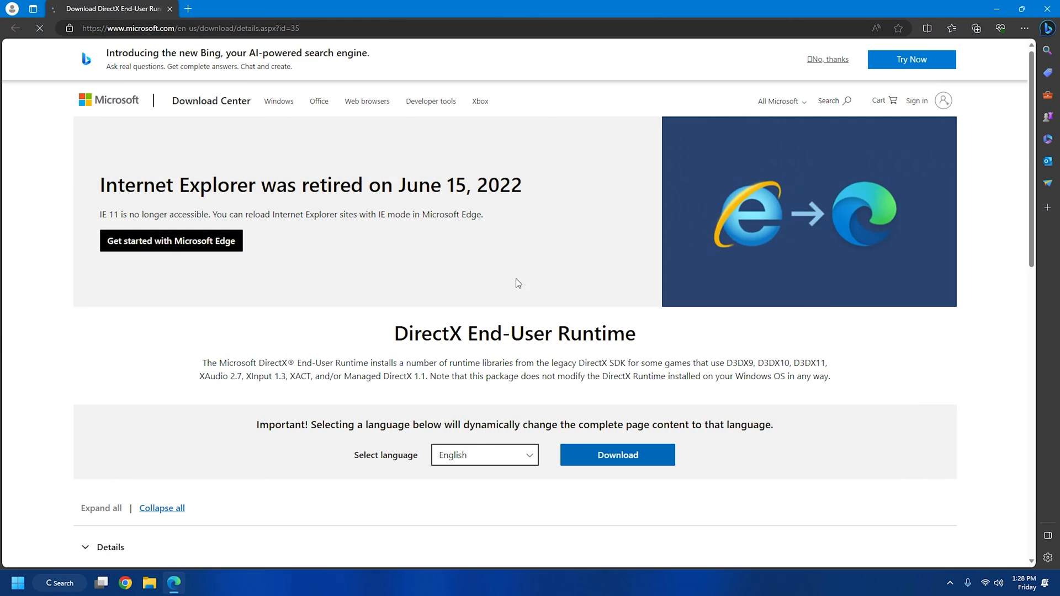
Step: Download and run the DirectX End-User Runtime installer through to Finish
{"action": "left_click", "coordinate": [616, 455]}
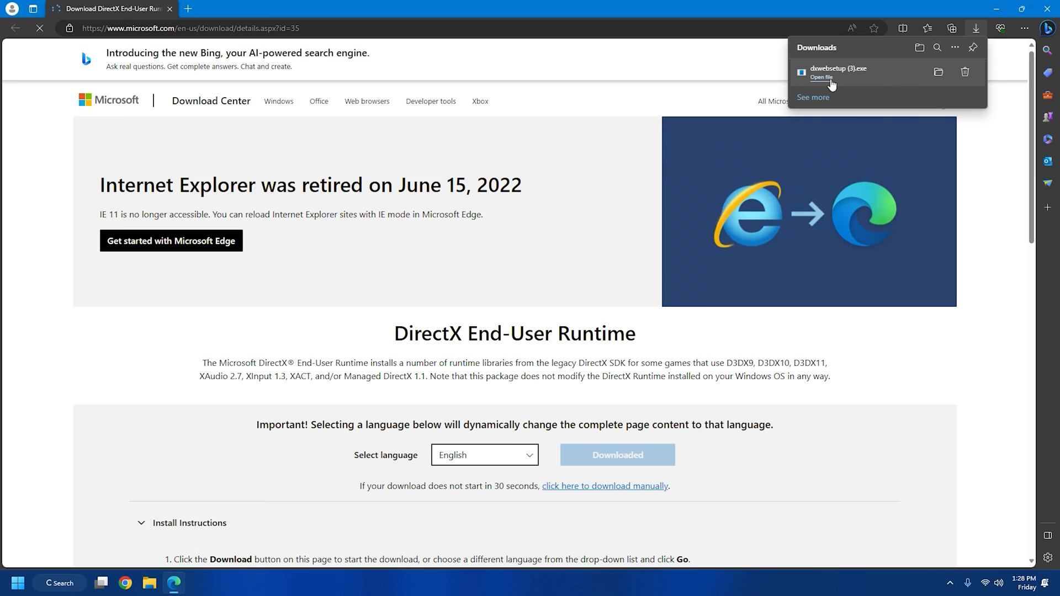
{"action": "left_click", "coordinate": [821, 76]}
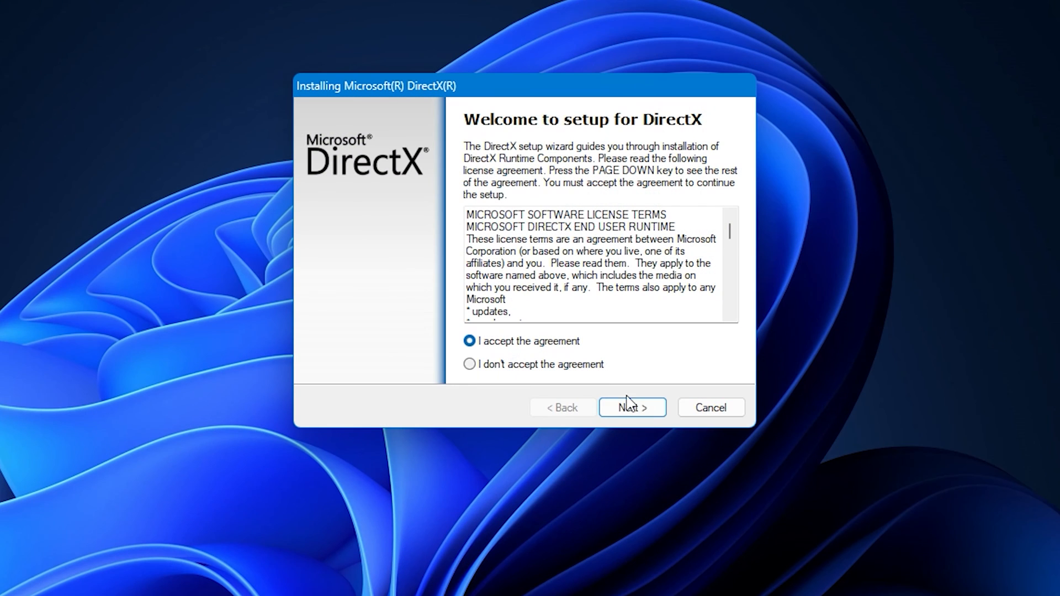
{"action": "left_click", "coordinate": [631, 407]}
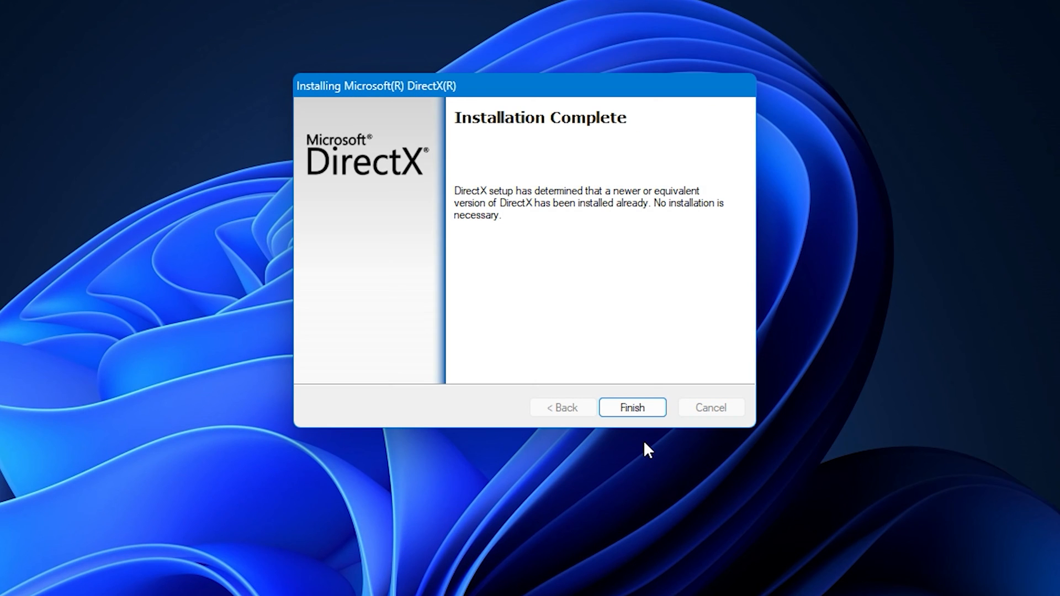
{"action": "left_click", "coordinate": [631, 407]}
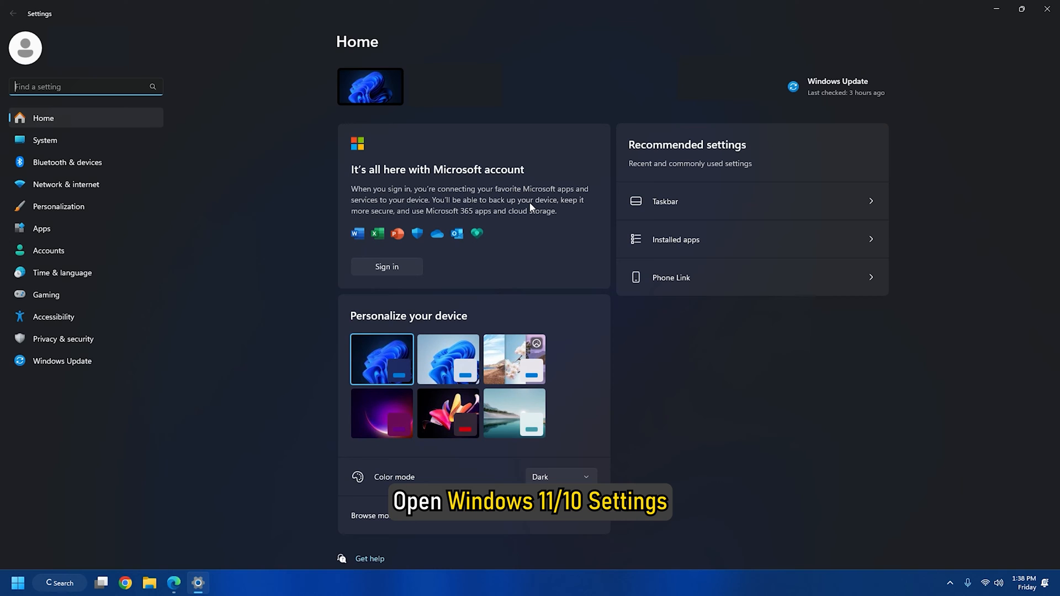
Step: Scroll Installed apps down to the Microsoft Visual C++ 2010–2022 Redistributable entries
{"action": "left_click", "coordinate": [42, 228]}
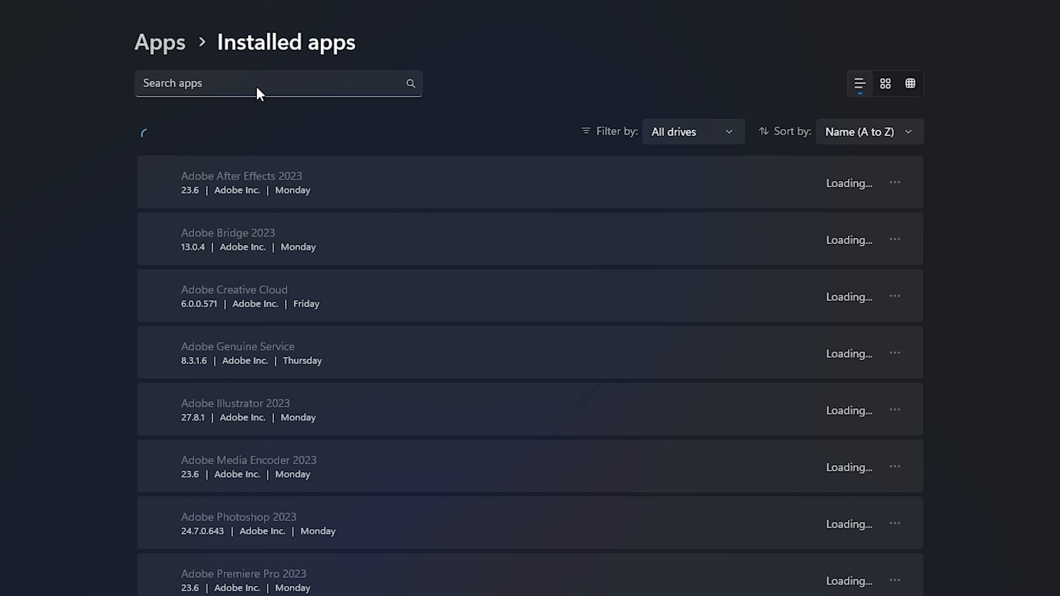
{"action": "scroll", "scroll_direction": "down", "scroll_amount": 3}
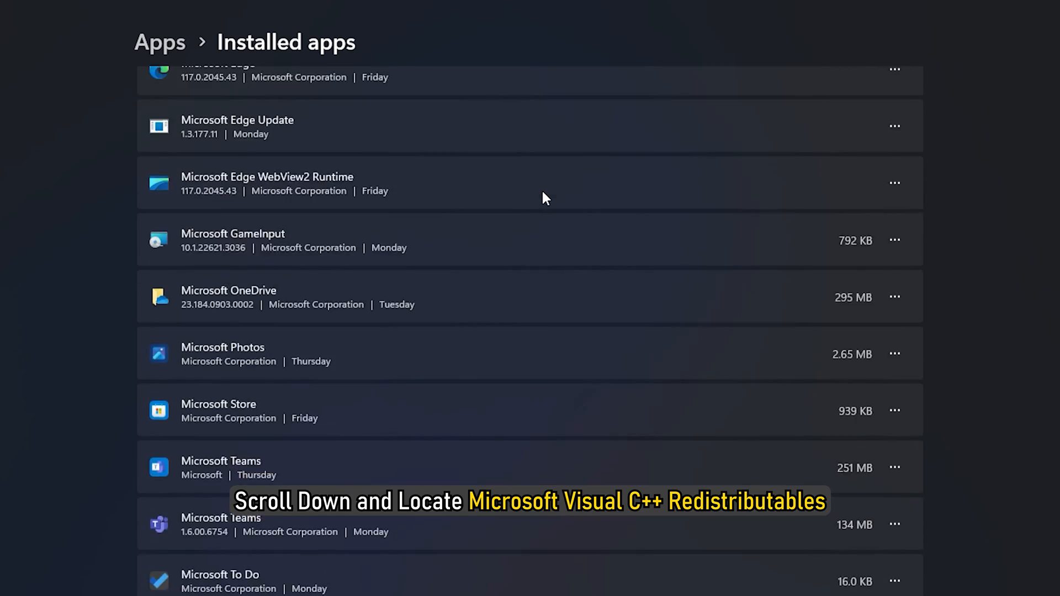
{"action": "scroll", "scroll_direction": "down", "scroll_amount": 3}
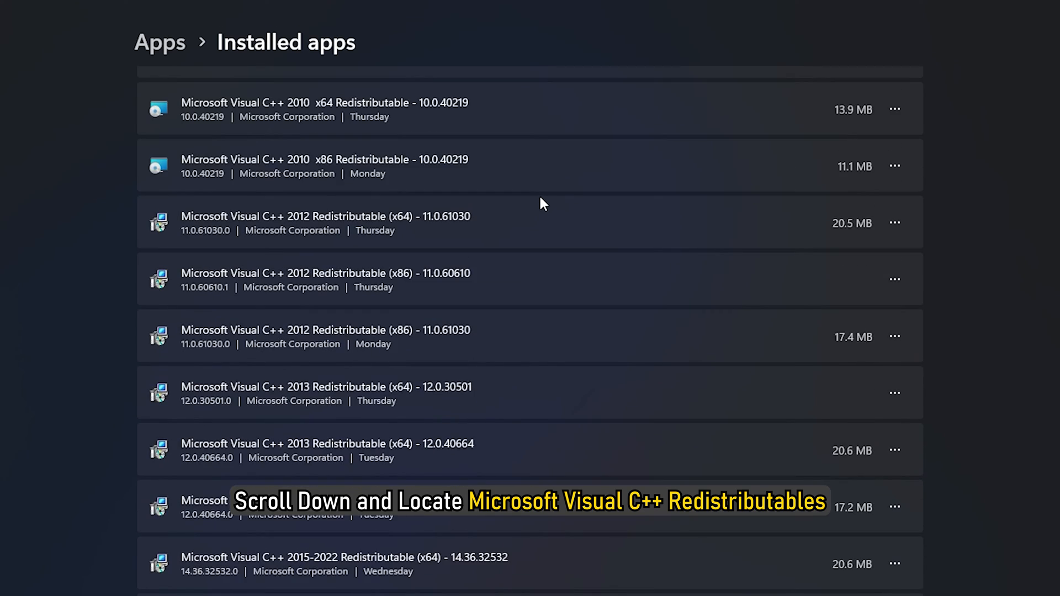
{"action": "scroll", "scroll_direction": "down", "scroll_amount": 3}
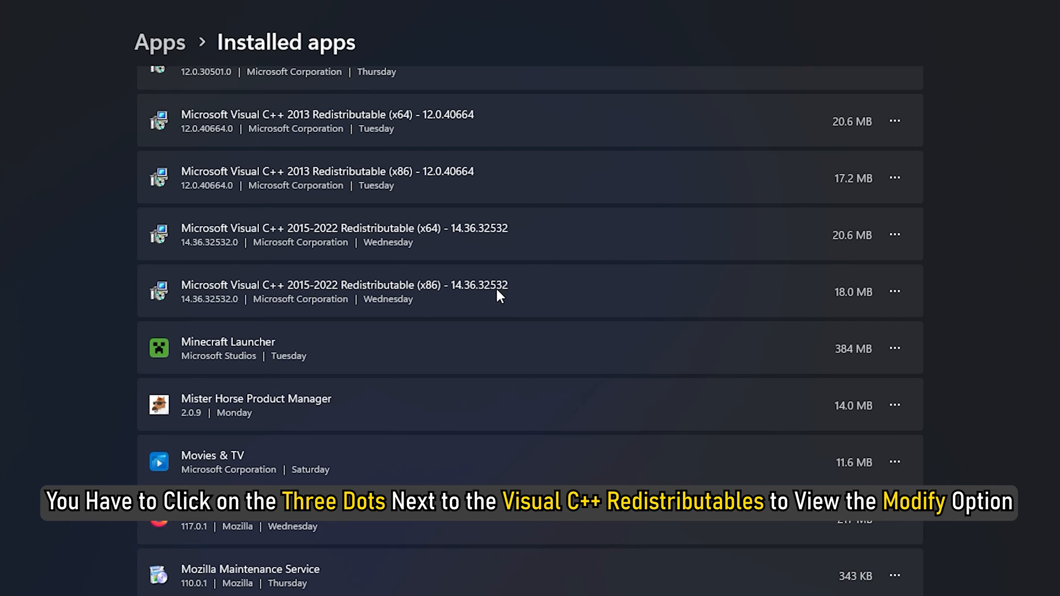
Step: Repair the Visual C++ 2015-2022 x86 redistributable via Modify and close the success message
{"action": "left_click", "coordinate": [894, 292]}
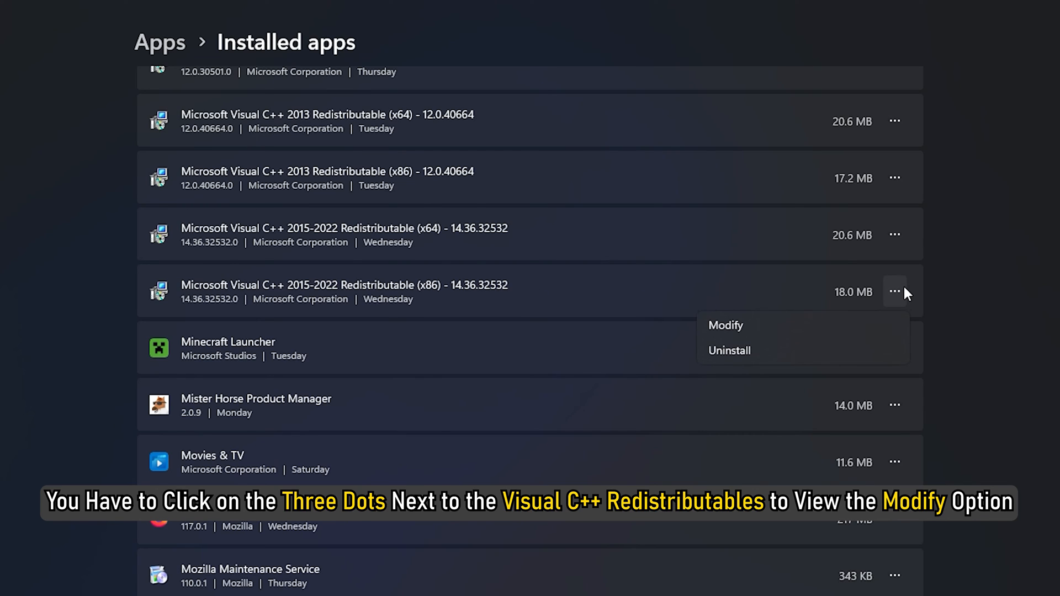
{"action": "left_click", "coordinate": [726, 325]}
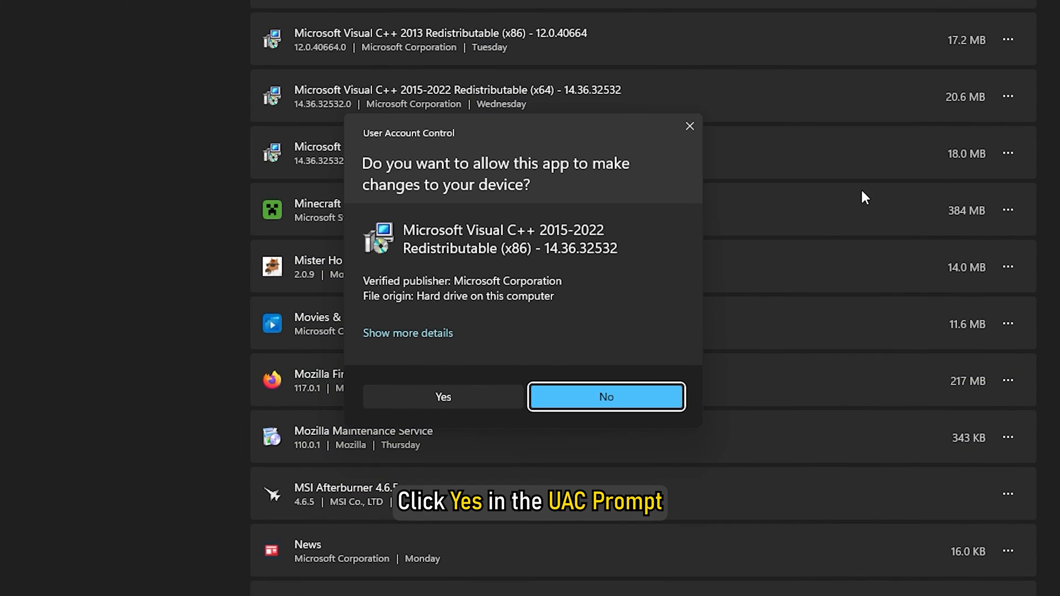
{"action": "left_click", "coordinate": [442, 397]}
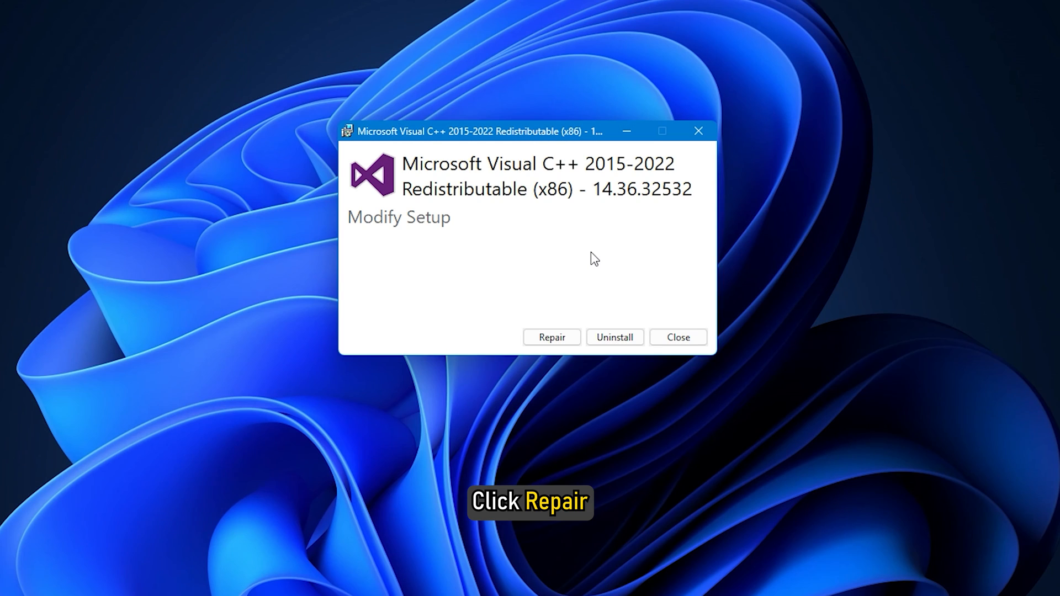
{"action": "left_click", "coordinate": [551, 338]}
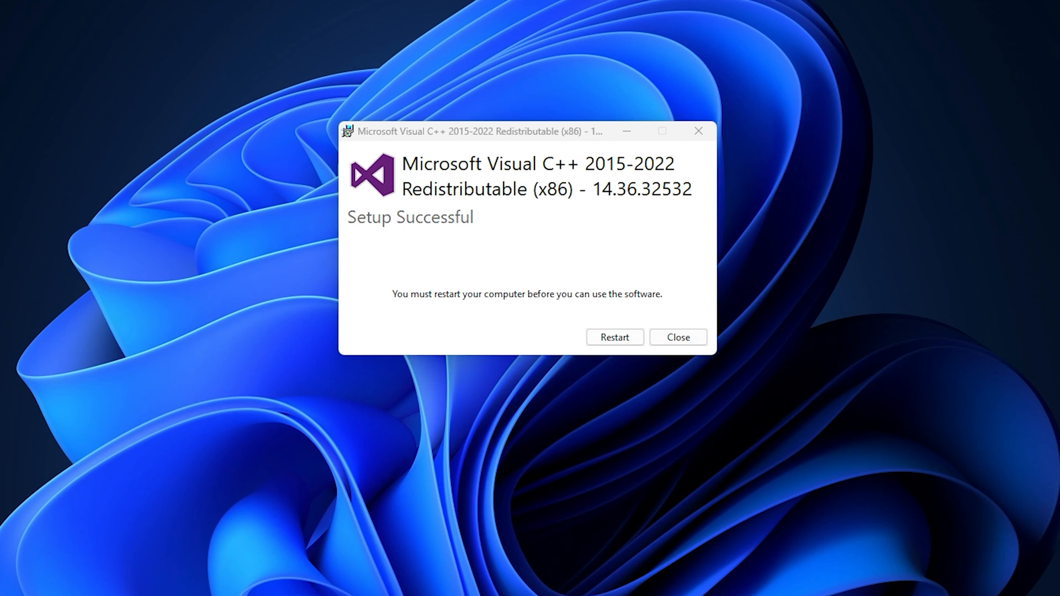
{"action": "left_click", "coordinate": [677, 337]}
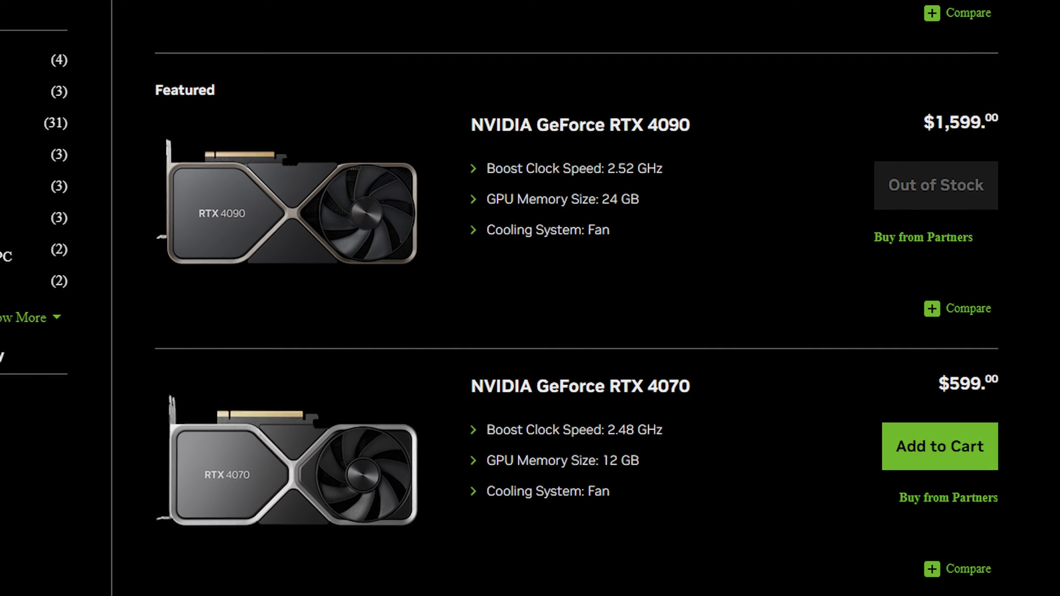
Step: Scroll through the NVIDIA Store's RTX 4090 and RTX 4070 listings
{"action": "scroll", "scroll_direction": "down", "scroll_amount": 3}
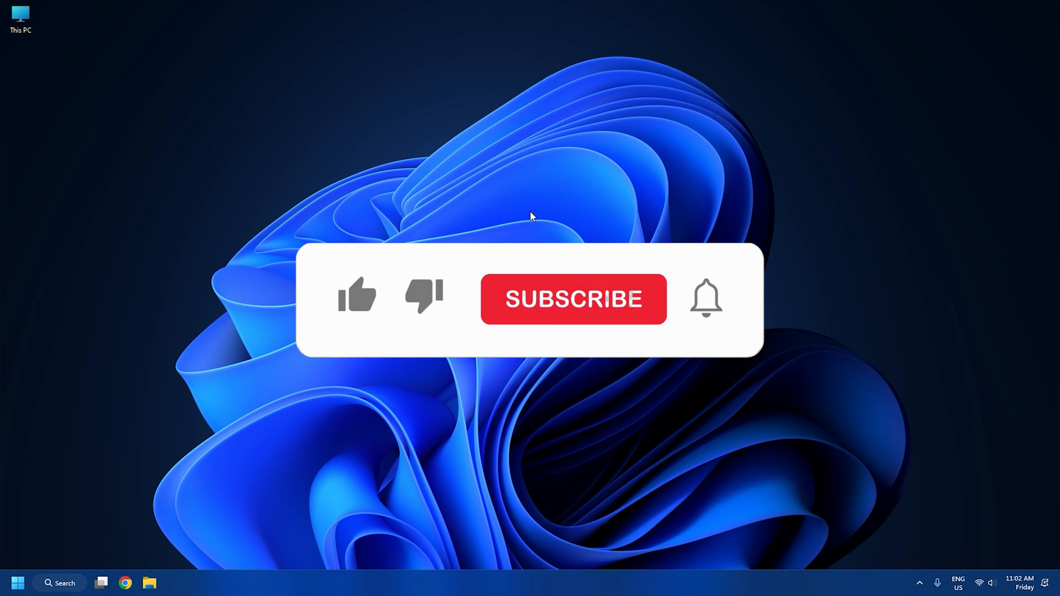
{"action": "left_click", "coordinate": [573, 299]}
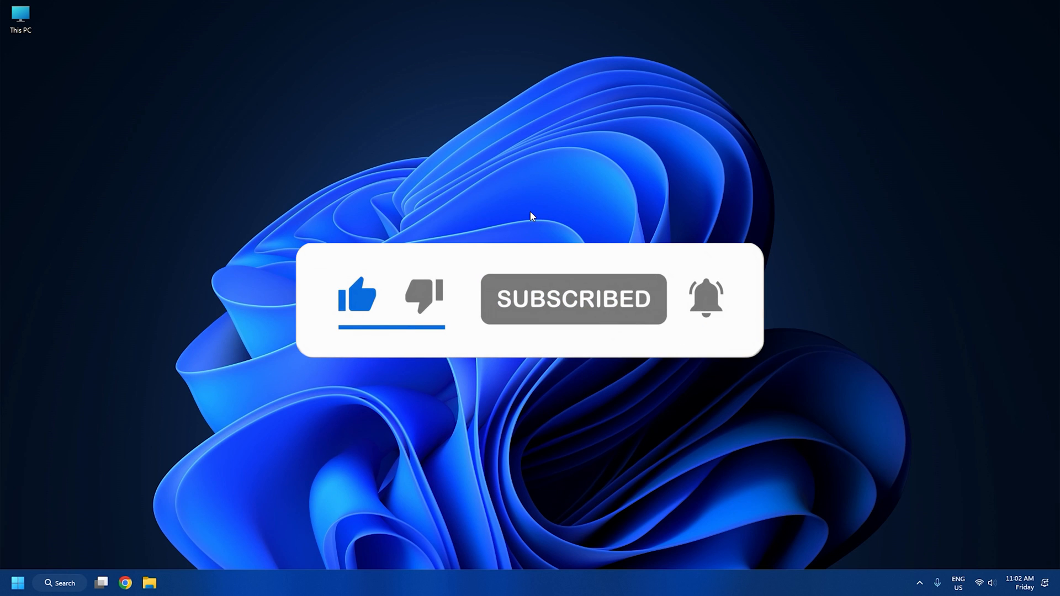